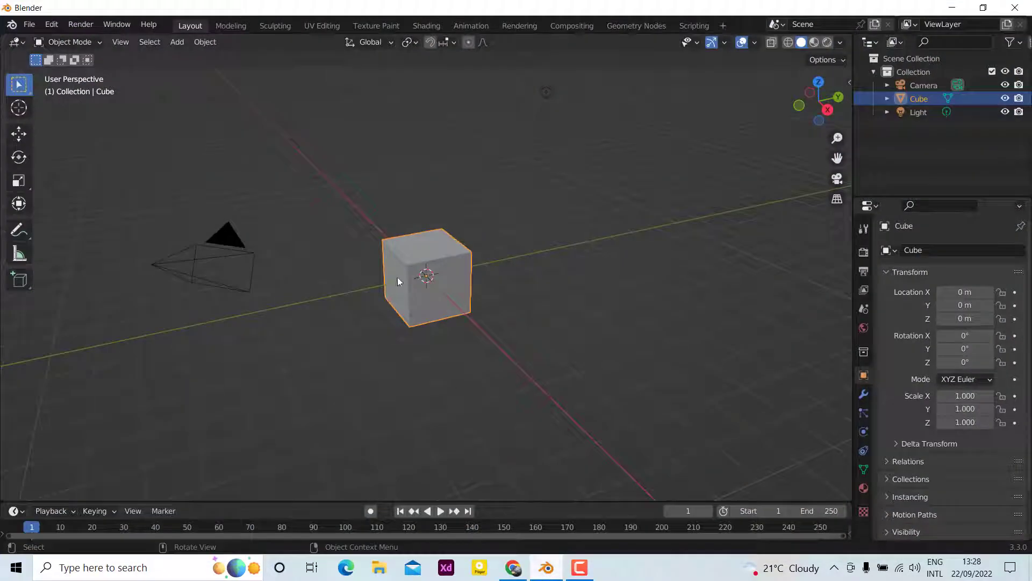
mouse_move(428, 419)
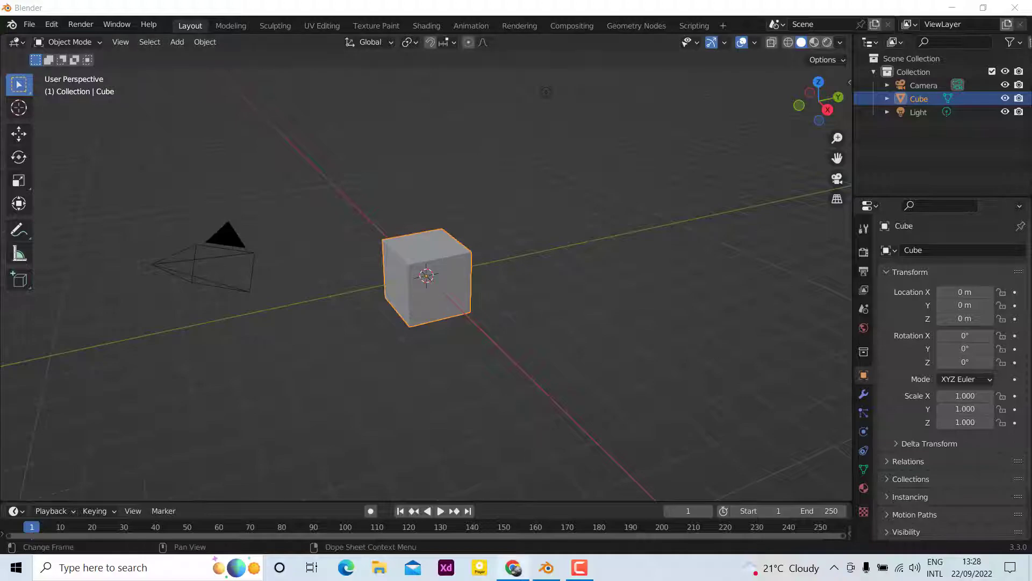
Scroll the UV-Packer web page down to its add-on download and install steps.
left_click(513, 566)
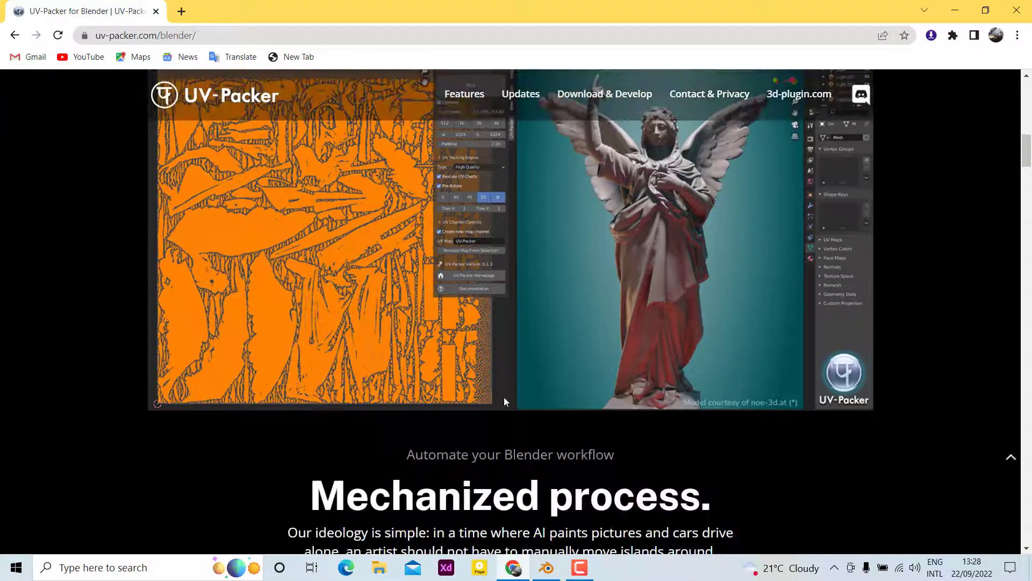
scroll("down", 3)
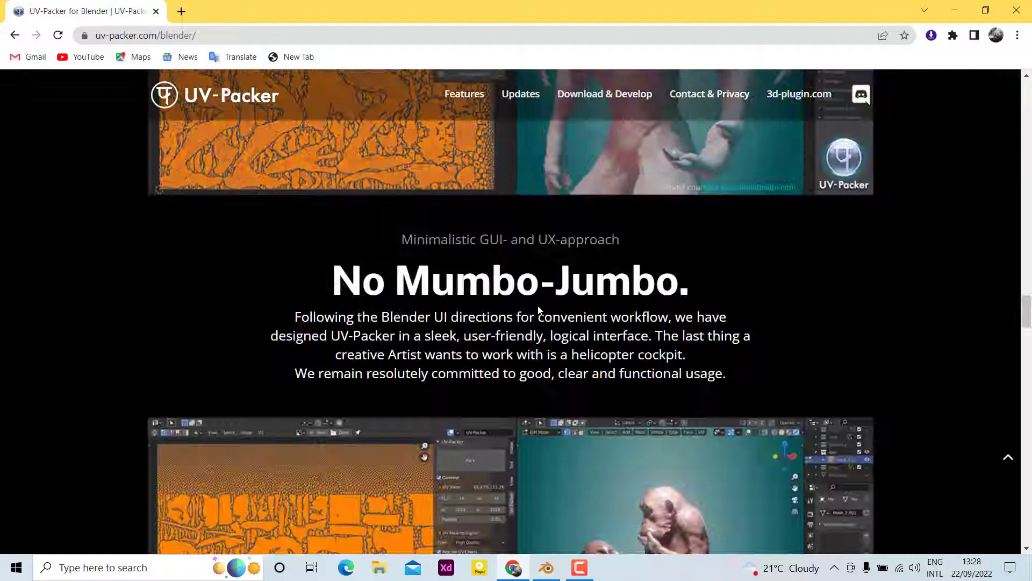
scroll("down", 3)
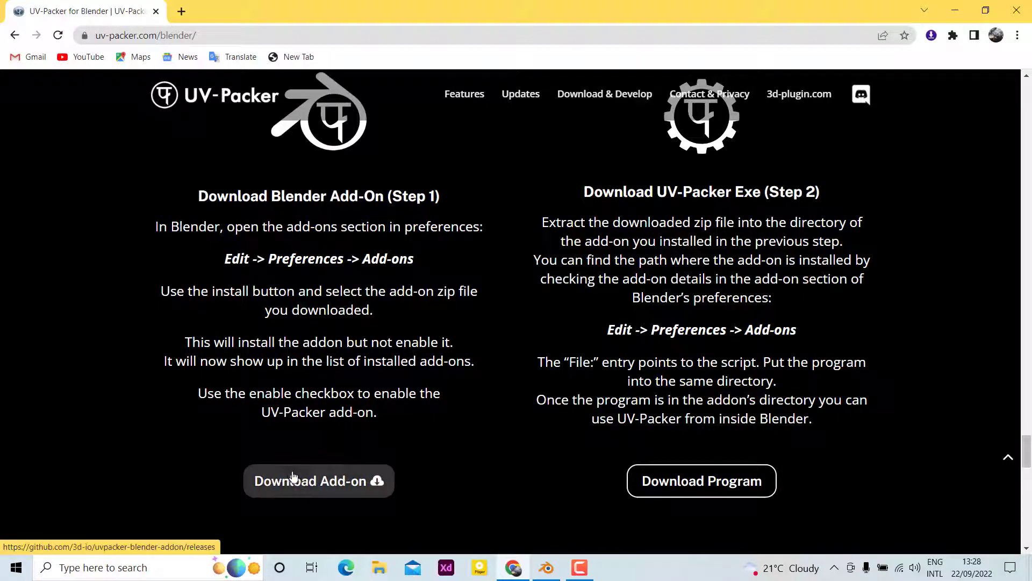
mouse_move(556, 572)
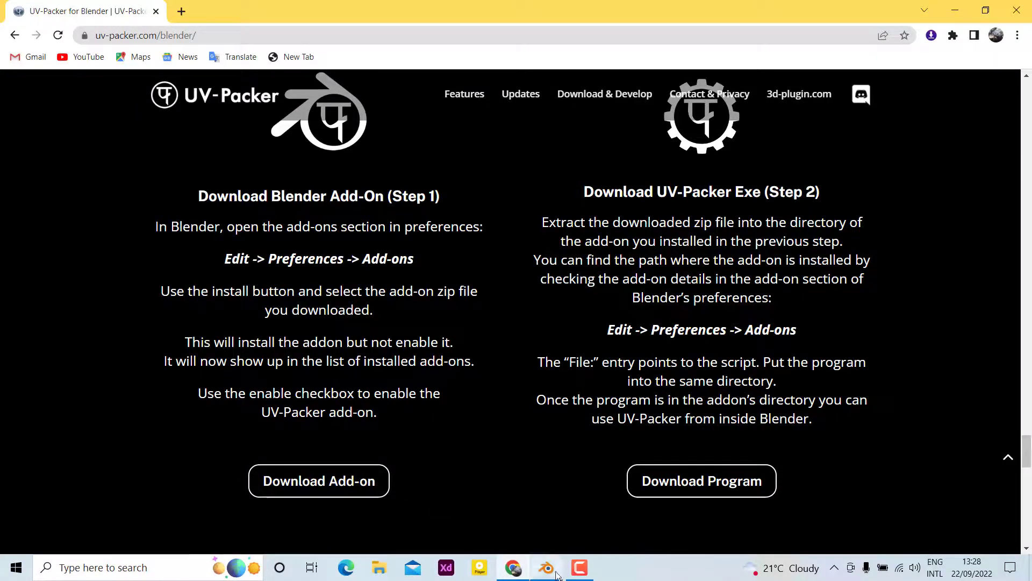
Back in Blender, open Edit > Preferences on the Add-ons list.
left_click(546, 566)
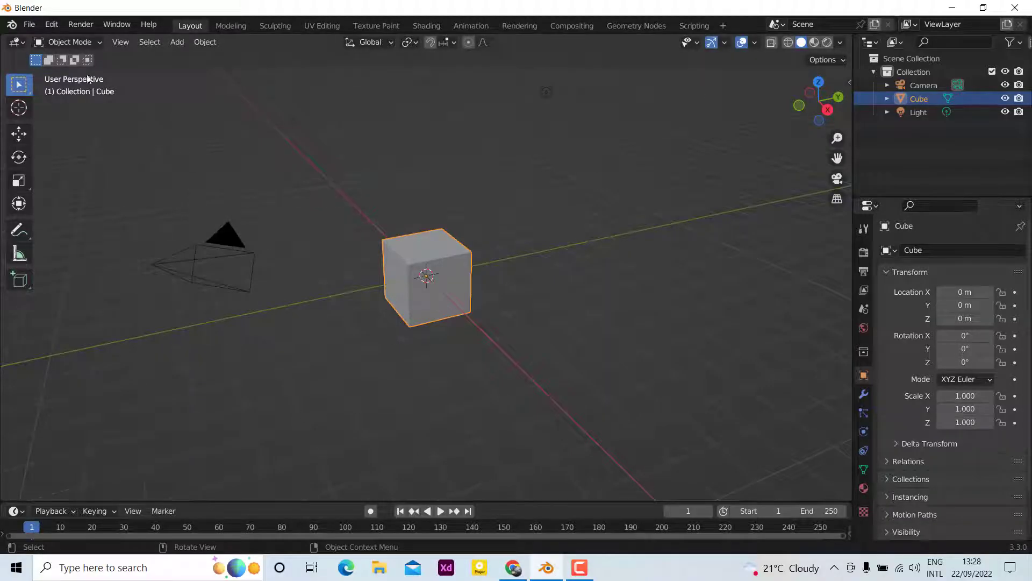
left_click(51, 24)
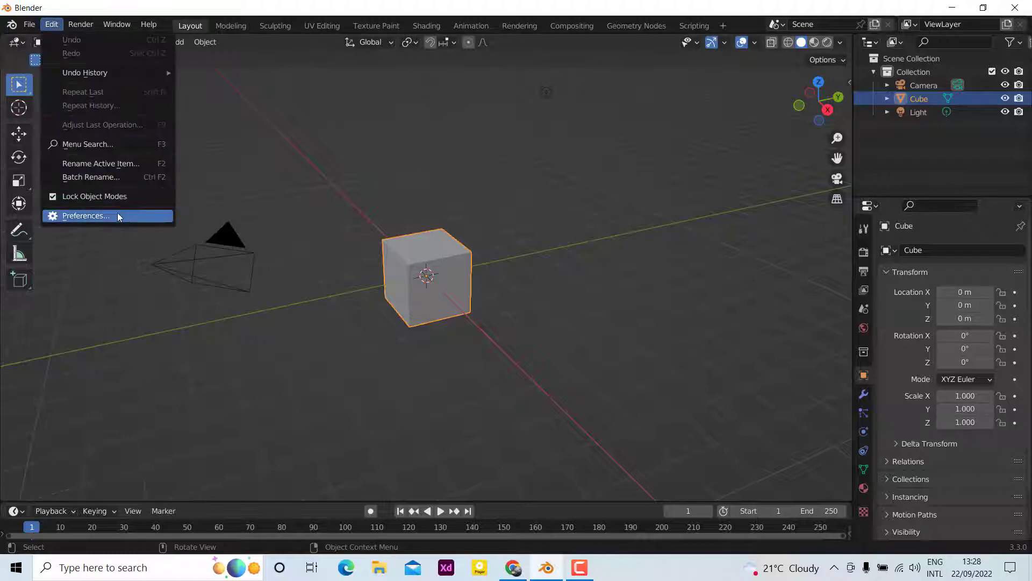
left_click(85, 215)
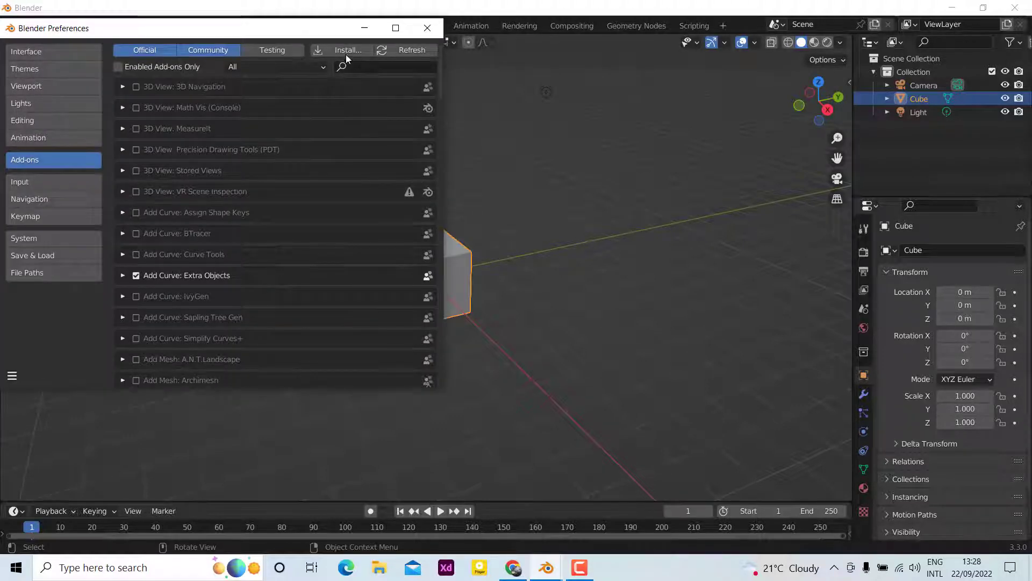
Install UV-Packer-Blender-Addon_1.01.00.zip from D:\applications\uvpacker as a Blender add-on.
left_click(347, 50)
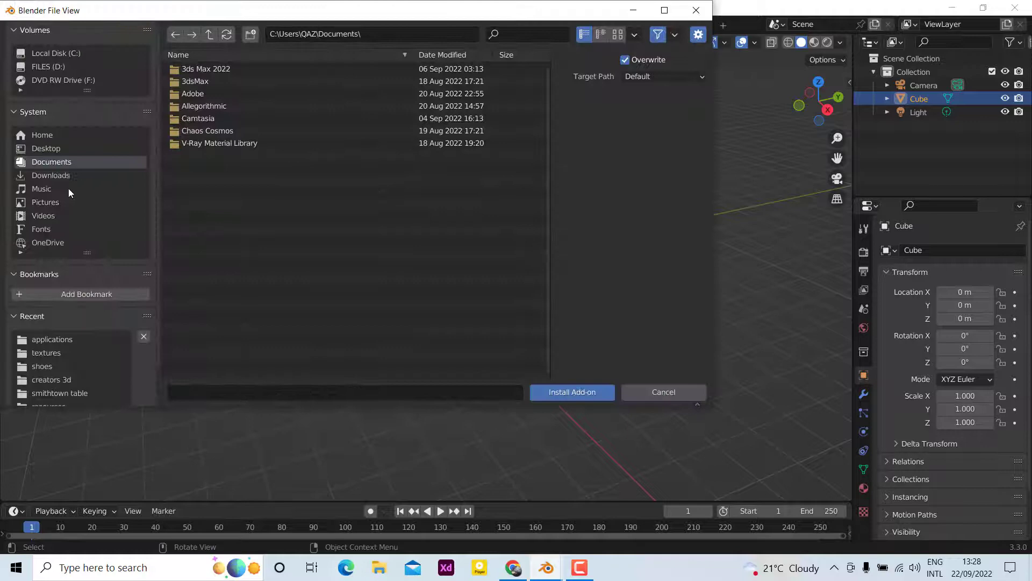
left_click(47, 67)
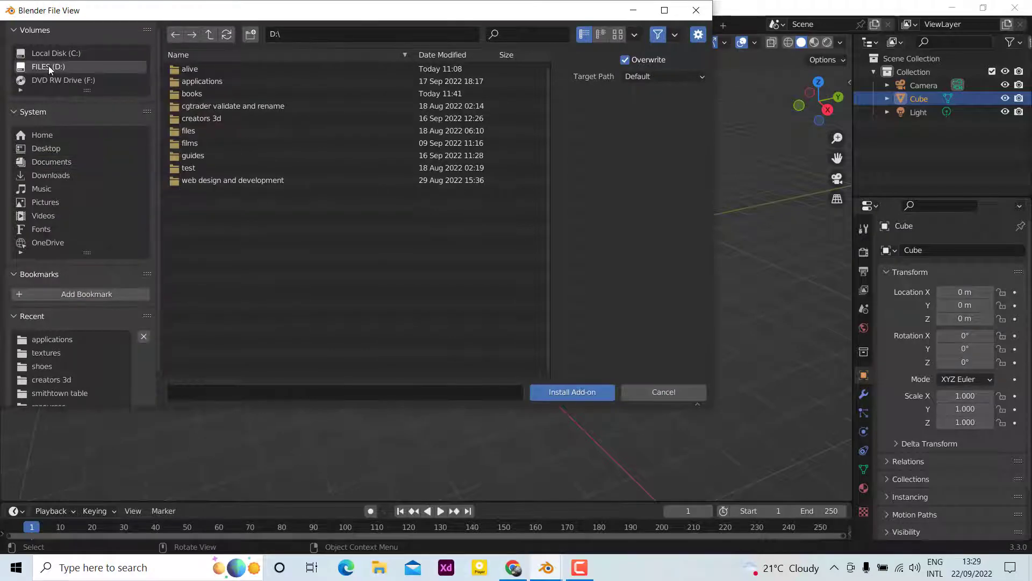
mouse_move(142, 206)
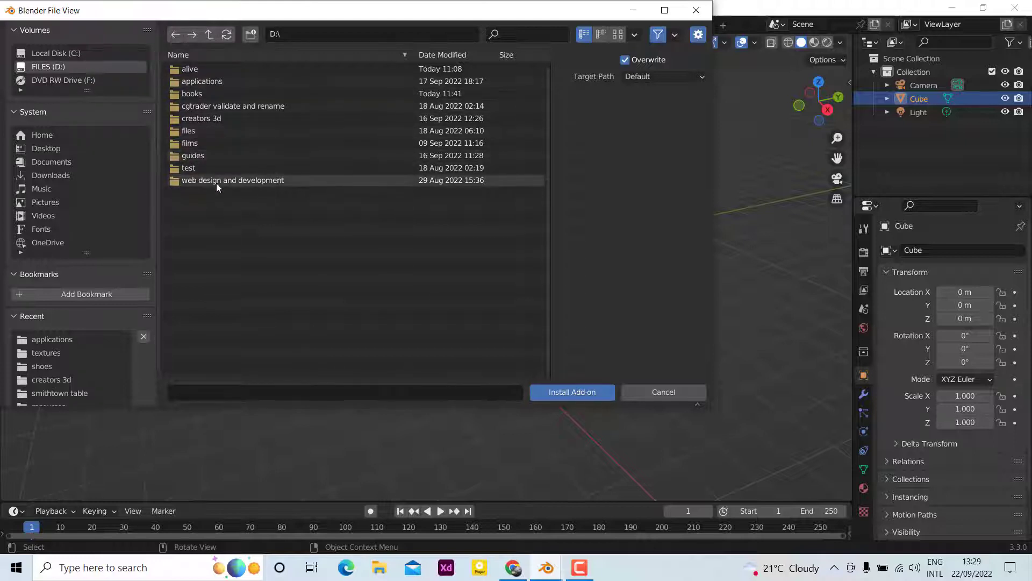
double_click(202, 81)
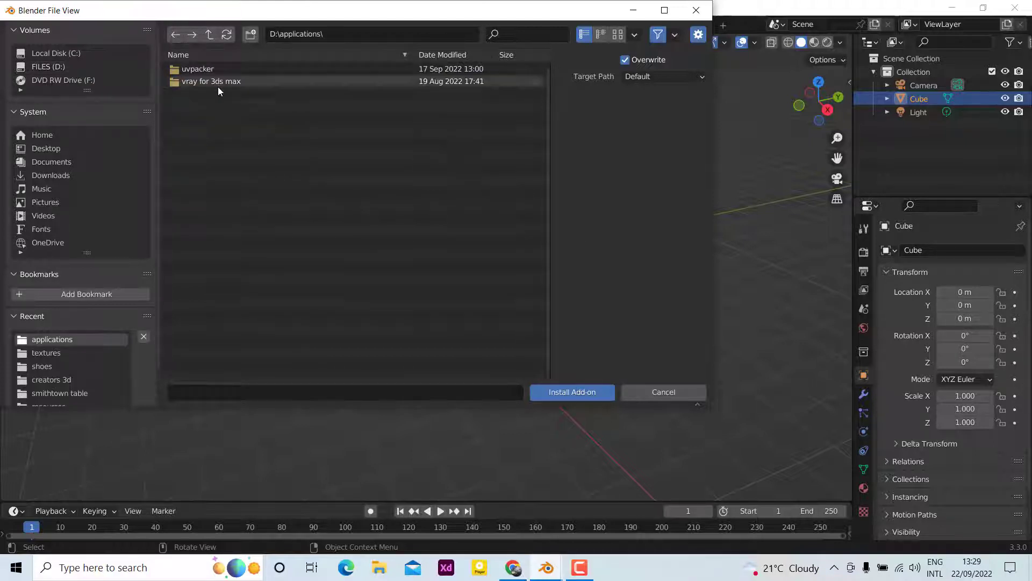
double_click(197, 68)
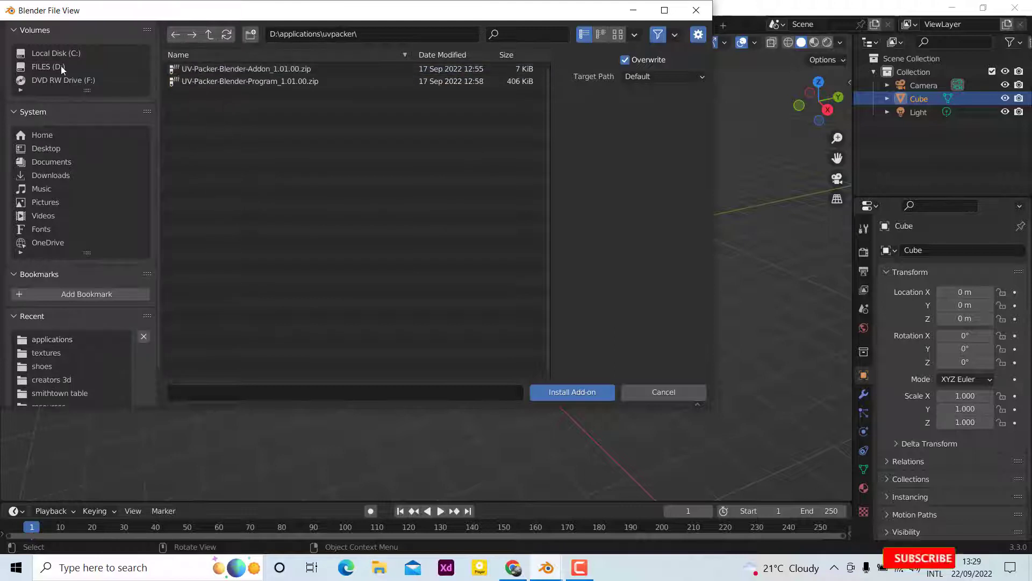
left_click(248, 81)
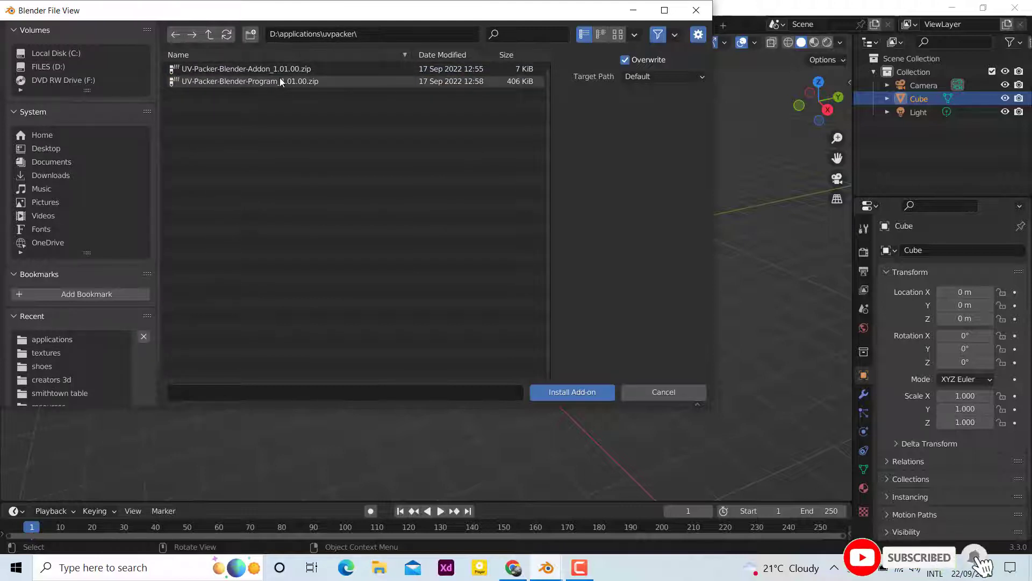
left_click(245, 68)
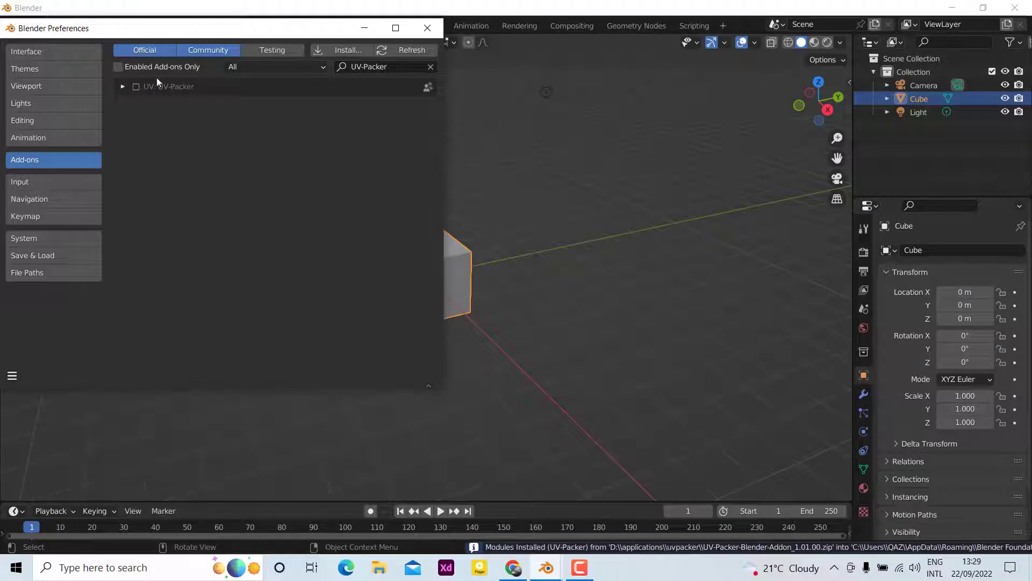
mouse_move(137, 91)
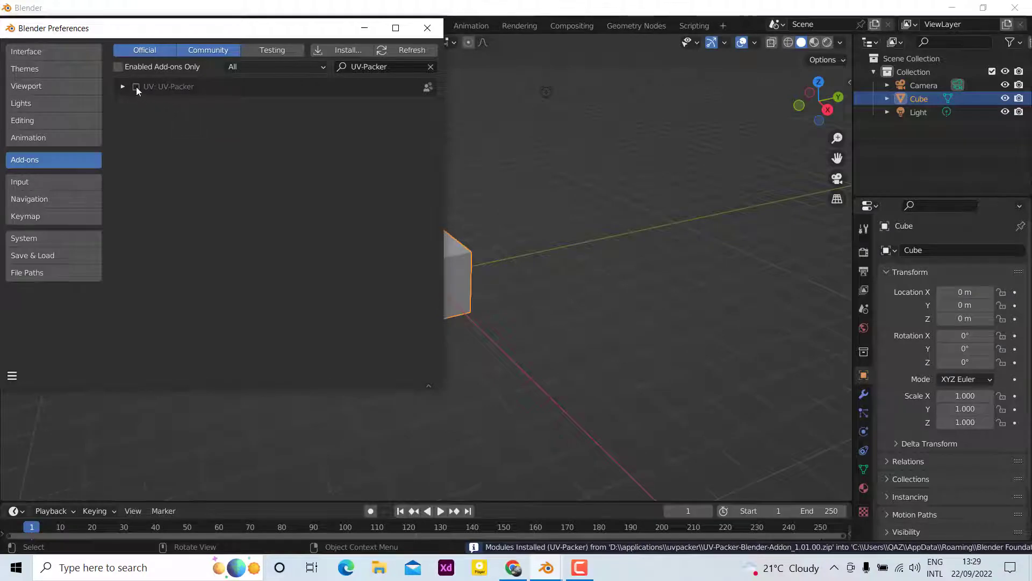
Tick the UV: UV-Packer add-on checkbox and close Preferences.
left_click(135, 86)
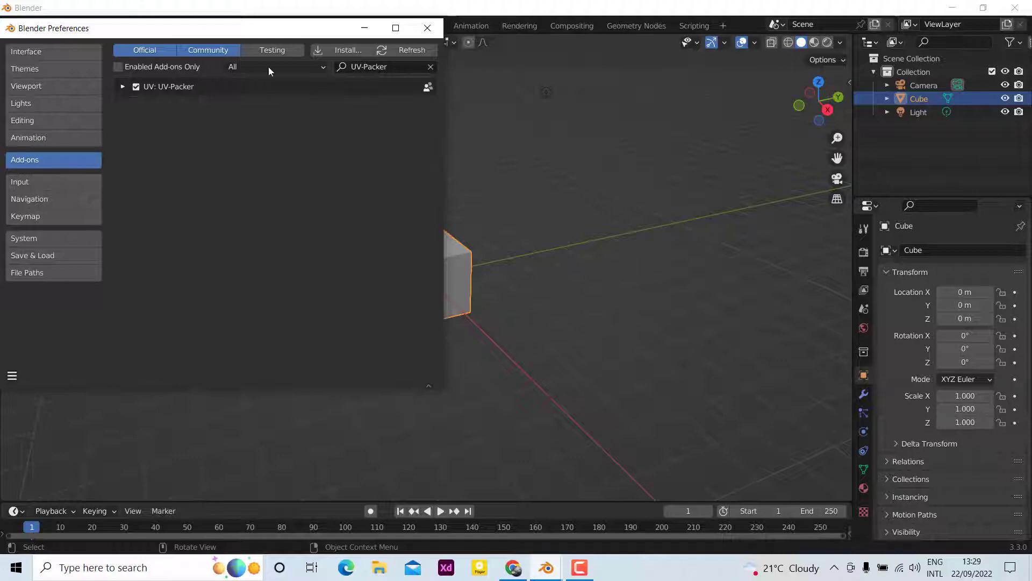
left_click(426, 27)
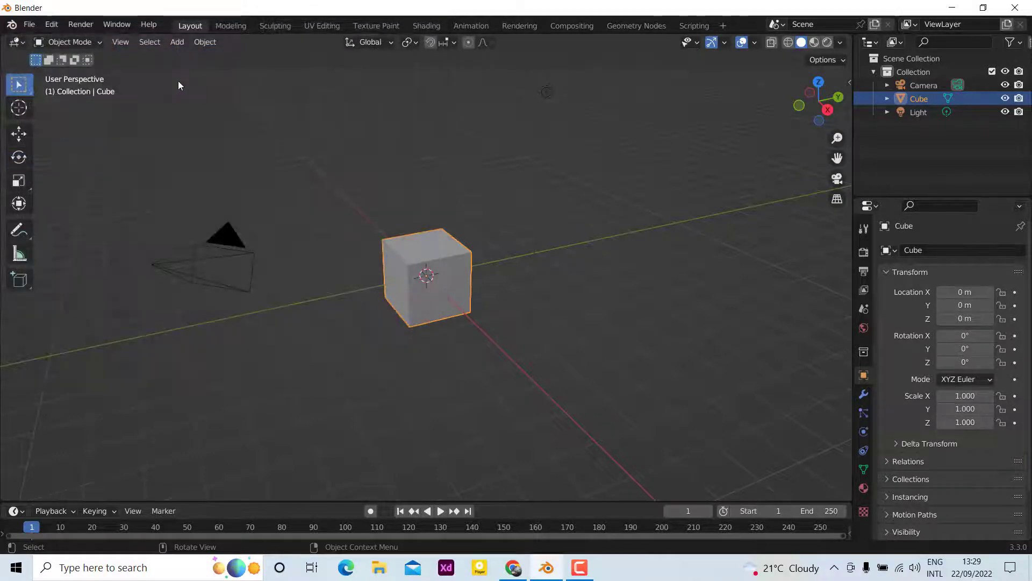
In the UV Editing workspace, show the UV-Packer panel, try Pack, then open File Explorer.
left_click(322, 26)
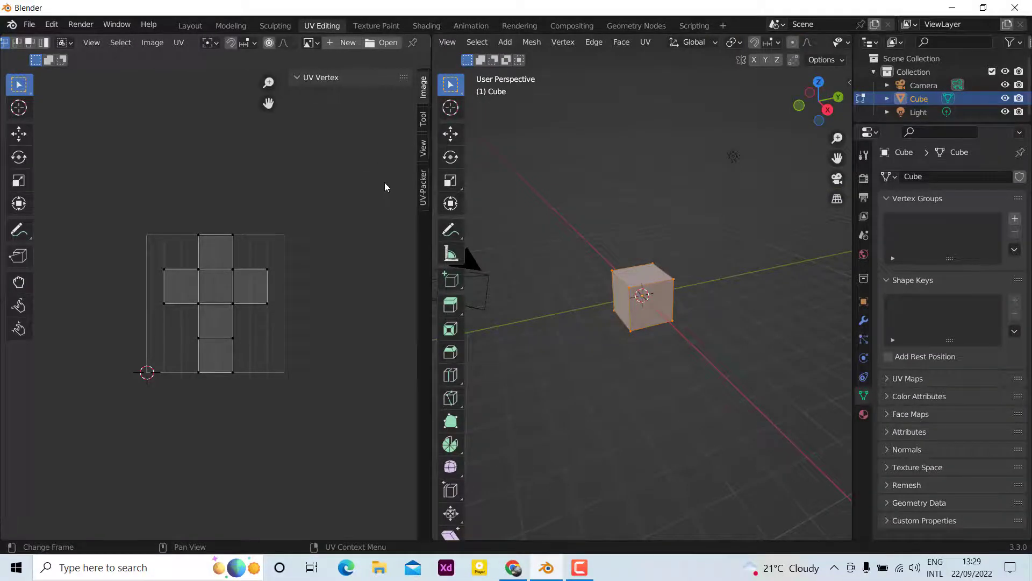
left_click(423, 178)
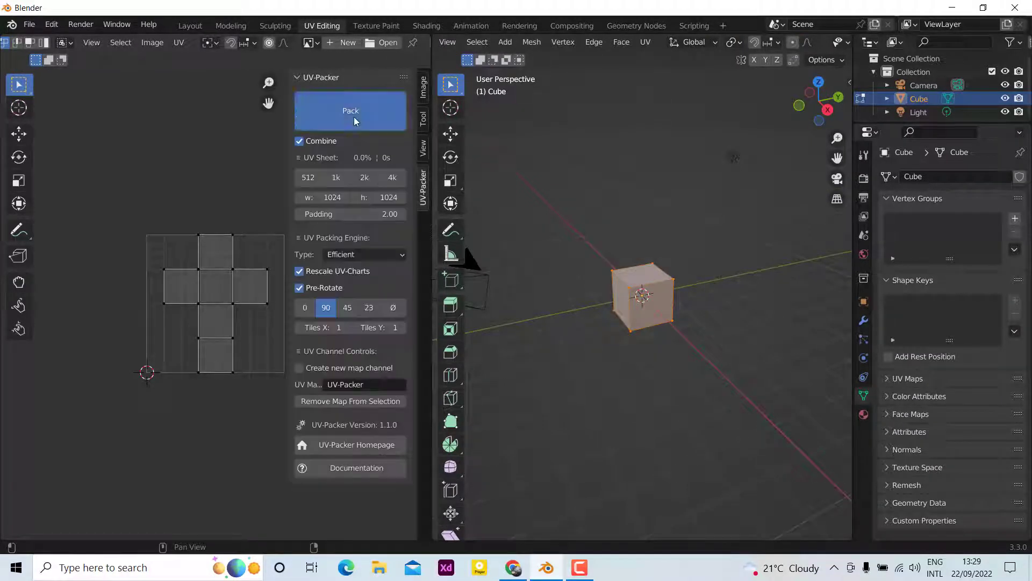
left_click(350, 110)
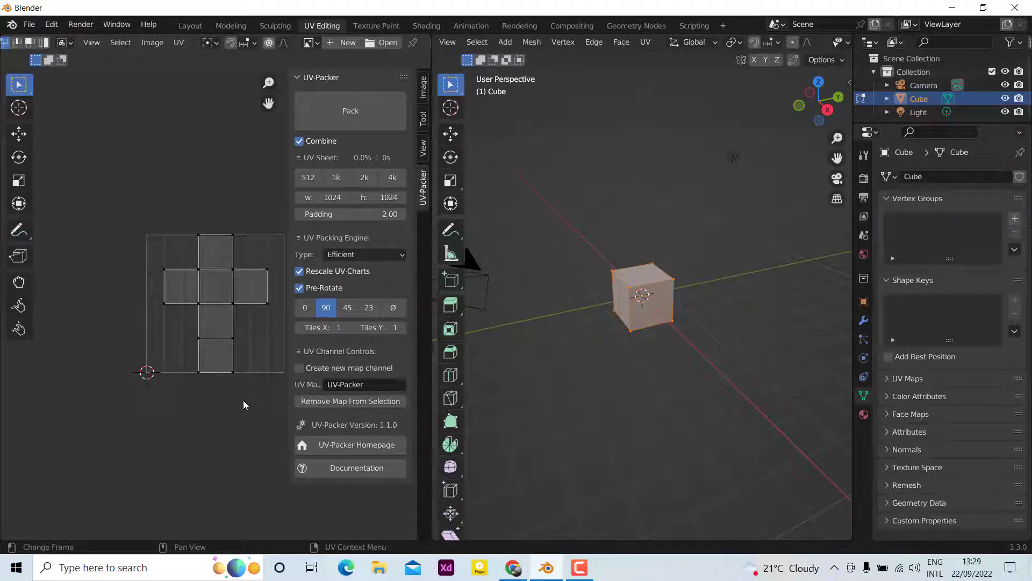
mouse_move(187, 436)
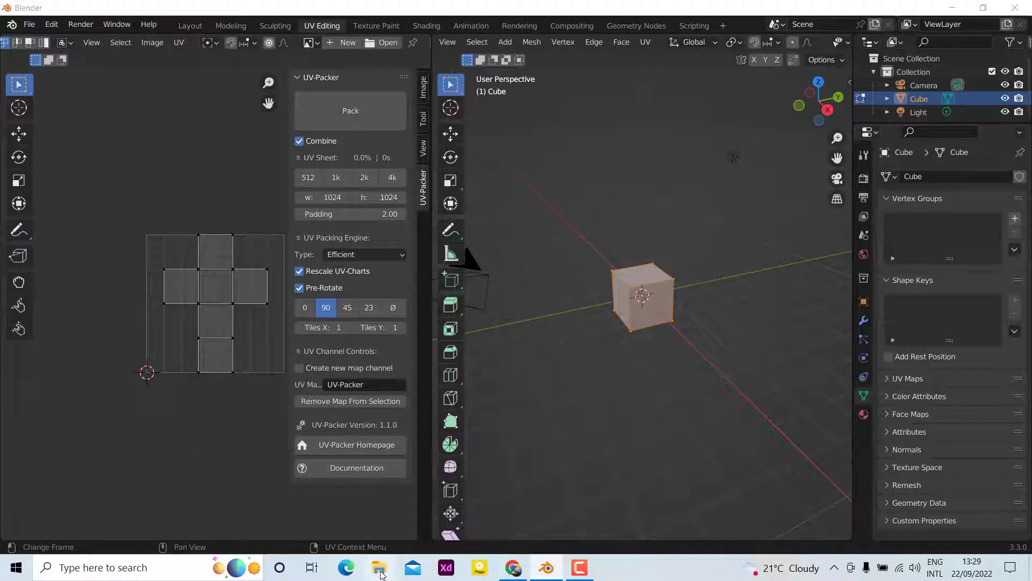
left_click(379, 566)
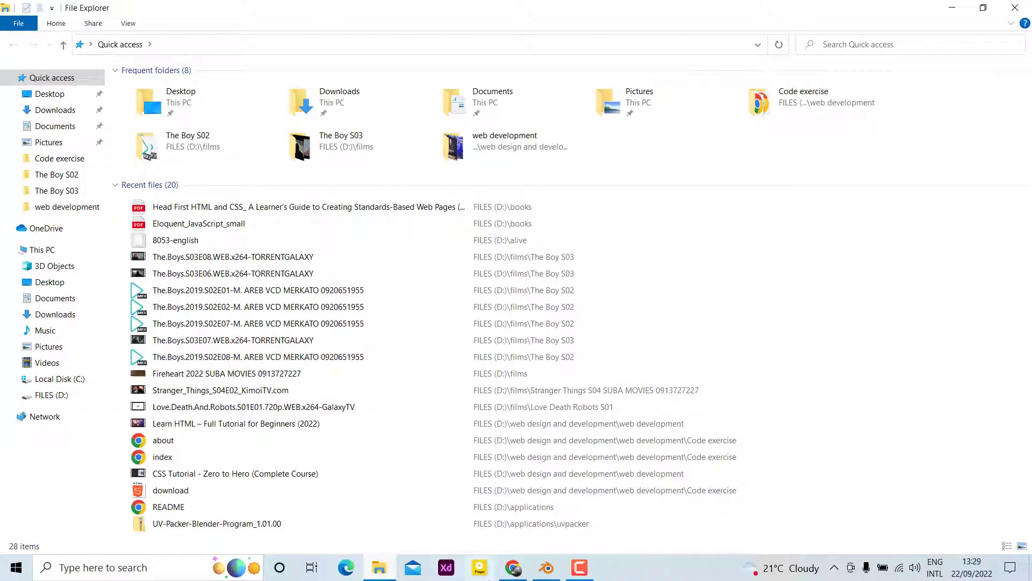
Retry packing the cube's UVs in Blender, then return to File Explorer.
left_click(545, 566)
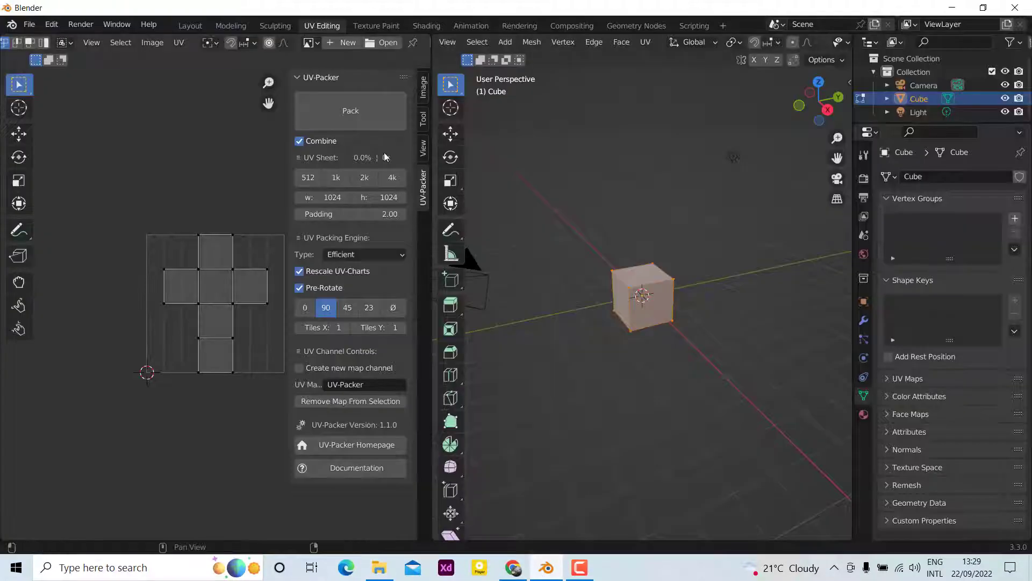
left_click(350, 110)
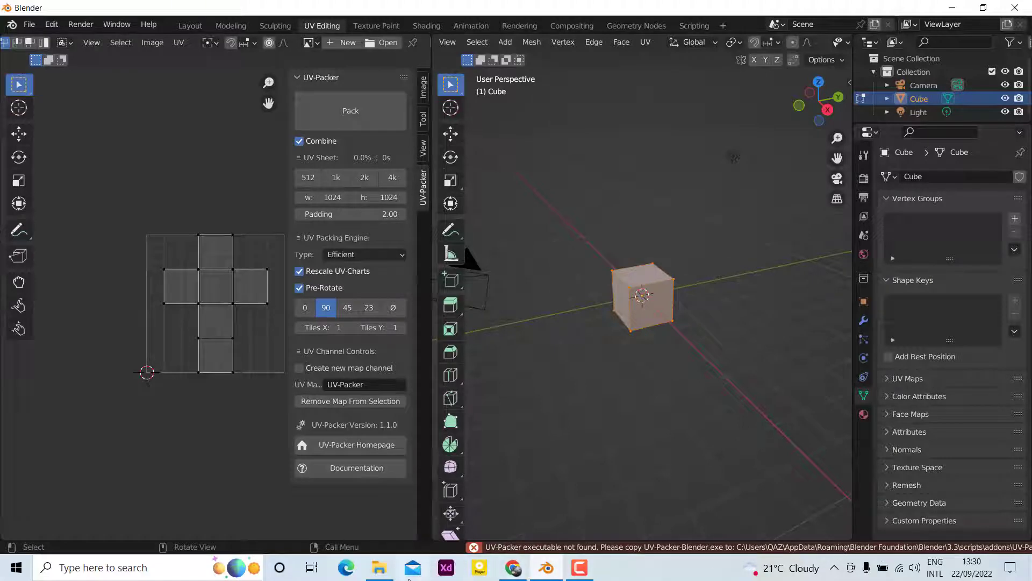
left_click(379, 567)
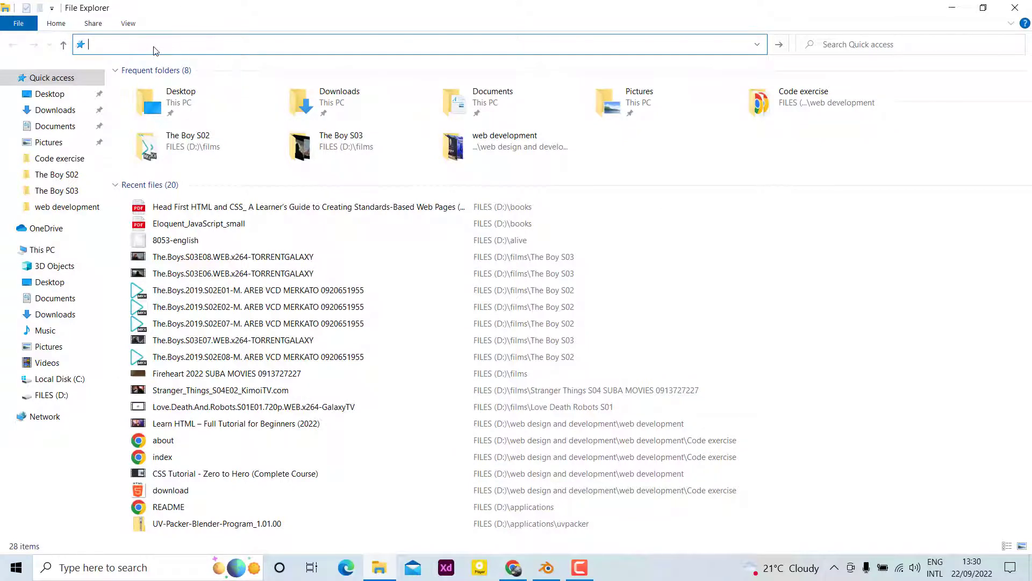
type("c")
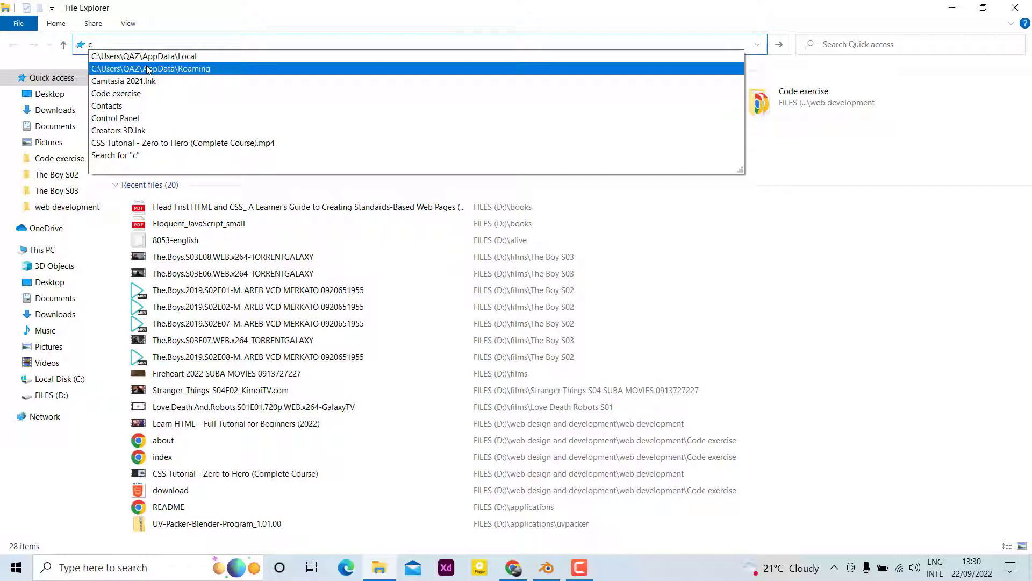
Browse AppData Roaming > Blender Foundation > Blender > 3.3 > scripts > addons > UV-Packer.
left_click(150, 68)
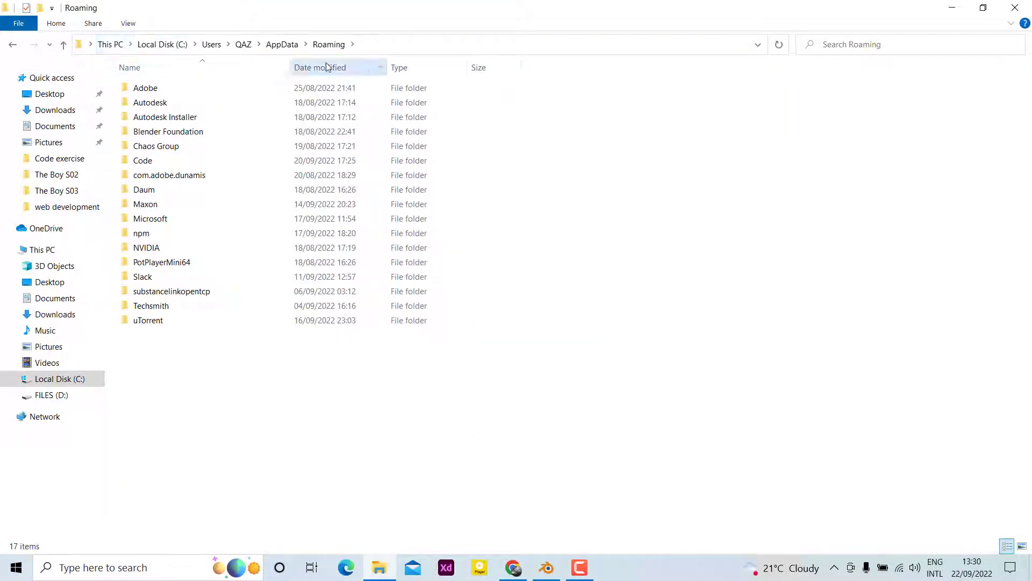
double_click(168, 131)
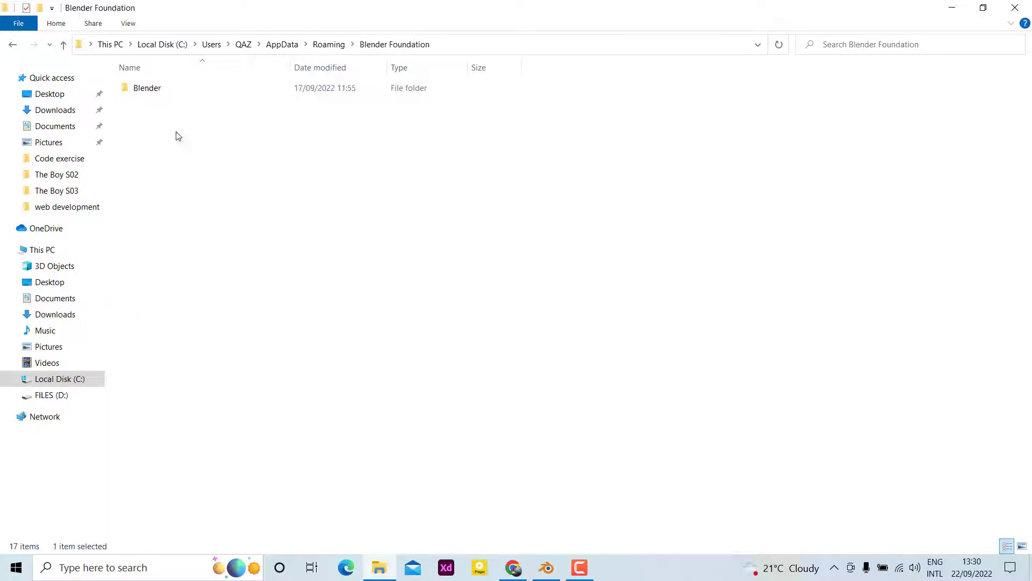
double_click(147, 88)
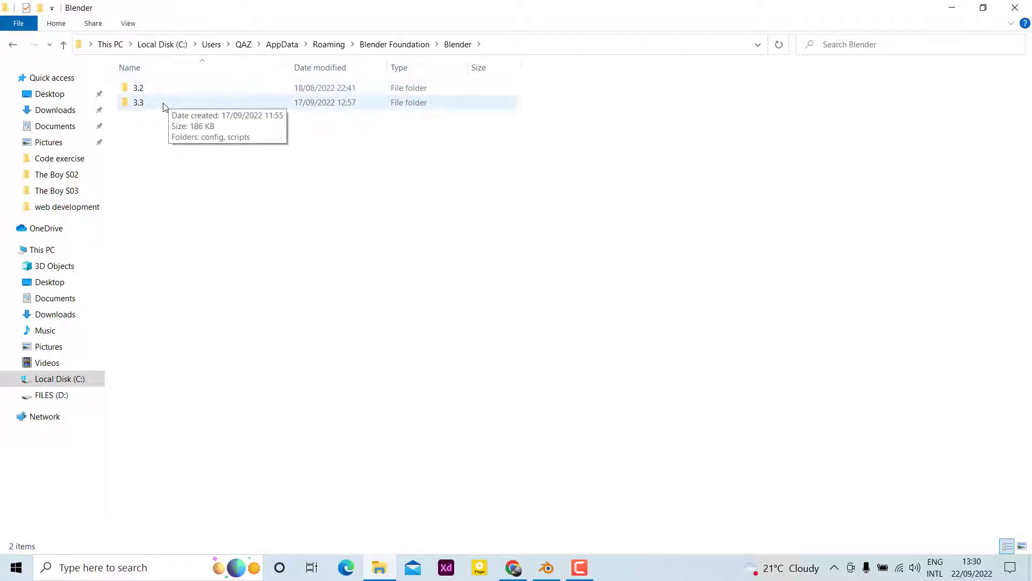
double_click(138, 102)
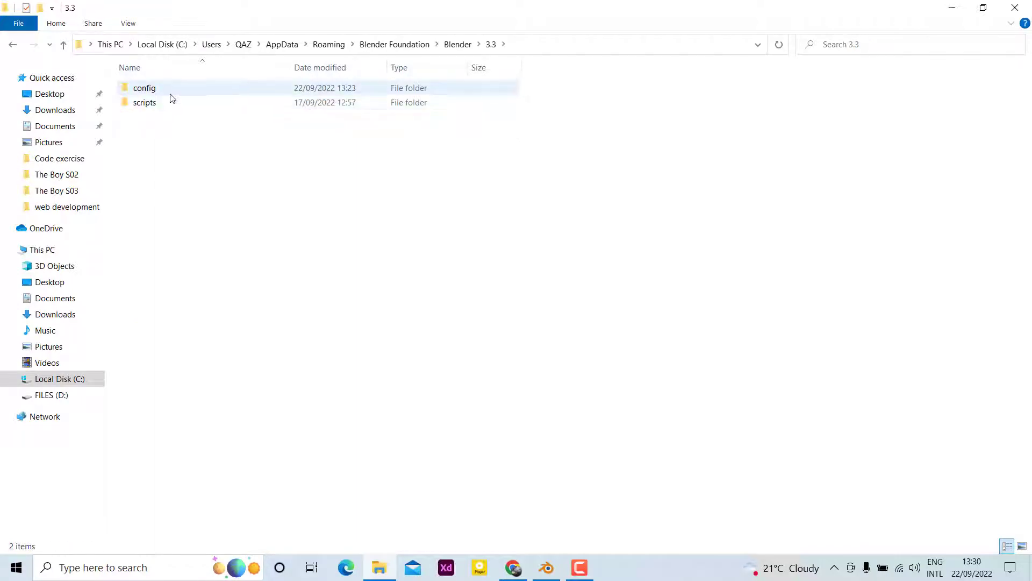
double_click(144, 102)
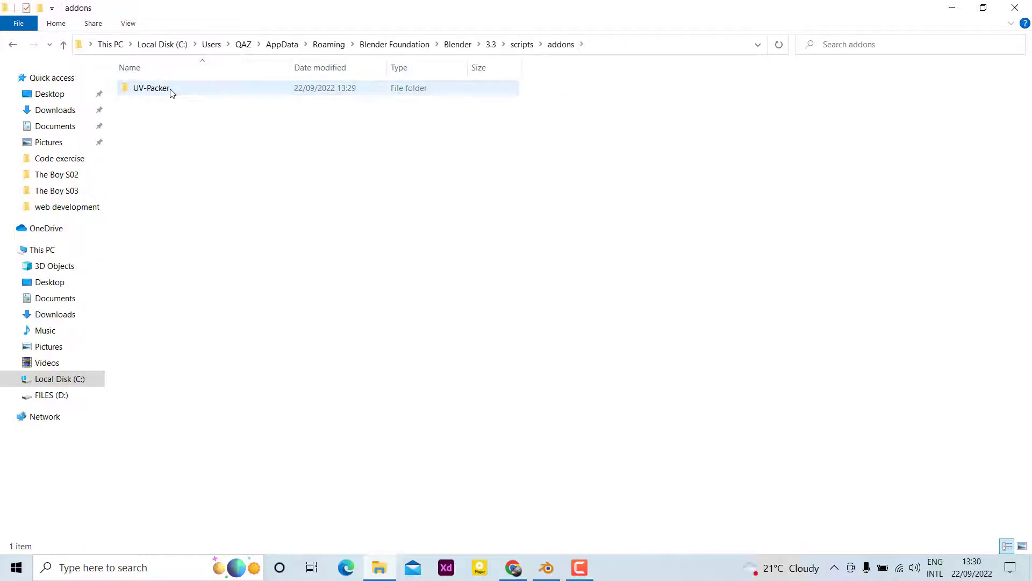
double_click(152, 88)
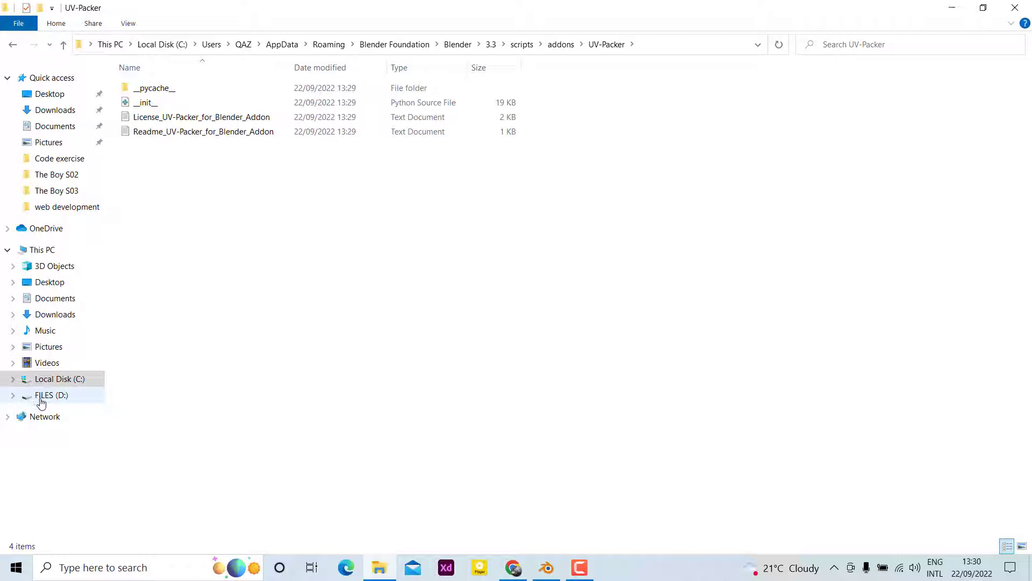
Locate UV-Packer-Blender.exe in D:\applications\uvpacker, then go back to the applications folder.
left_click(51, 395)
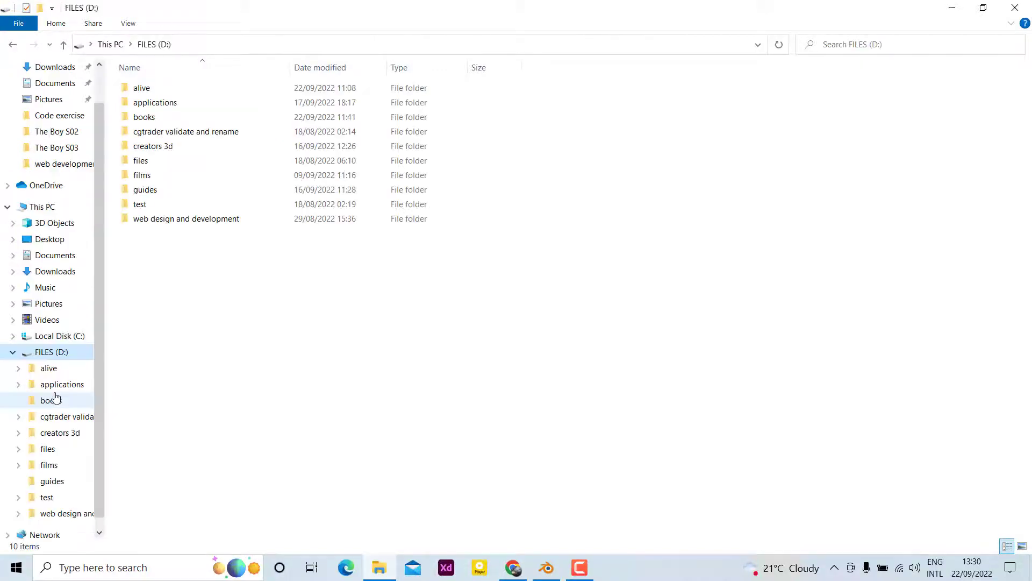
left_click(155, 102)
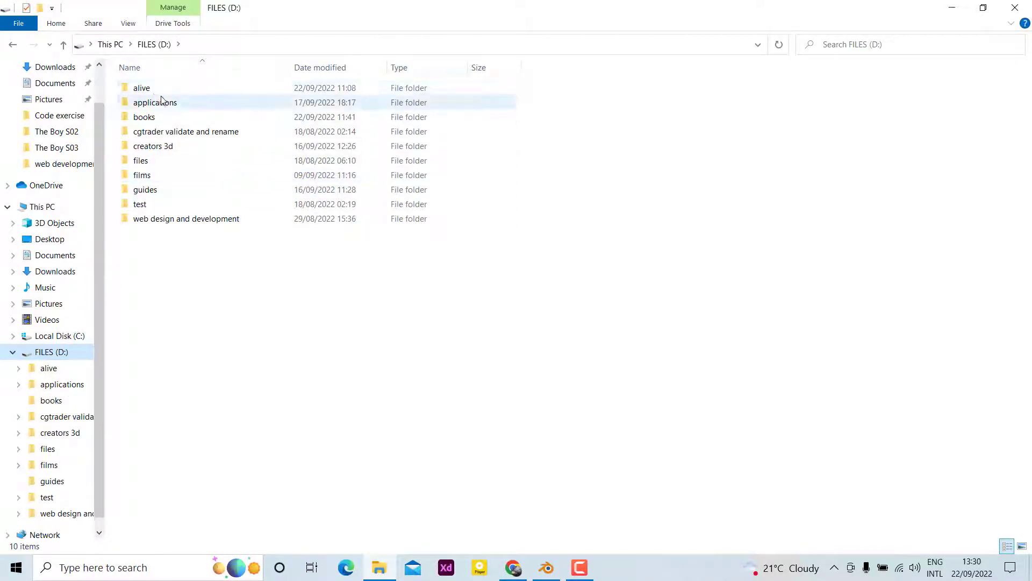
left_click(155, 102)
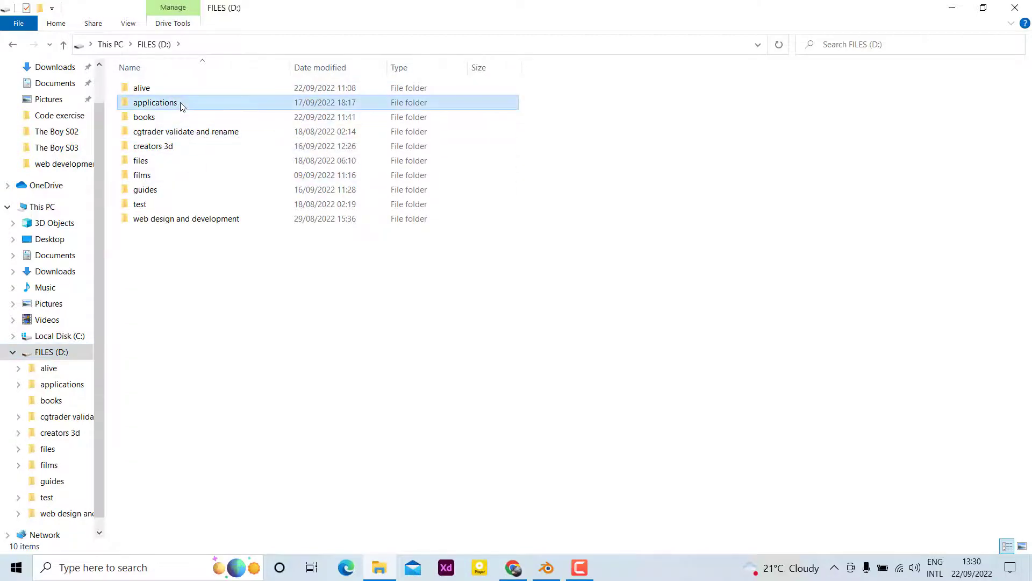
double_click(155, 102)
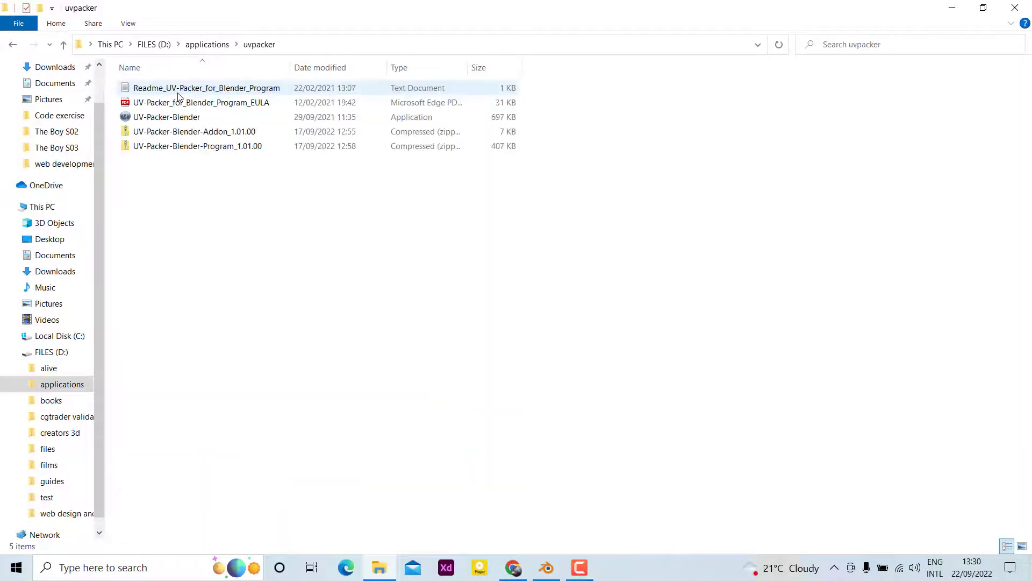
left_click(197, 146)
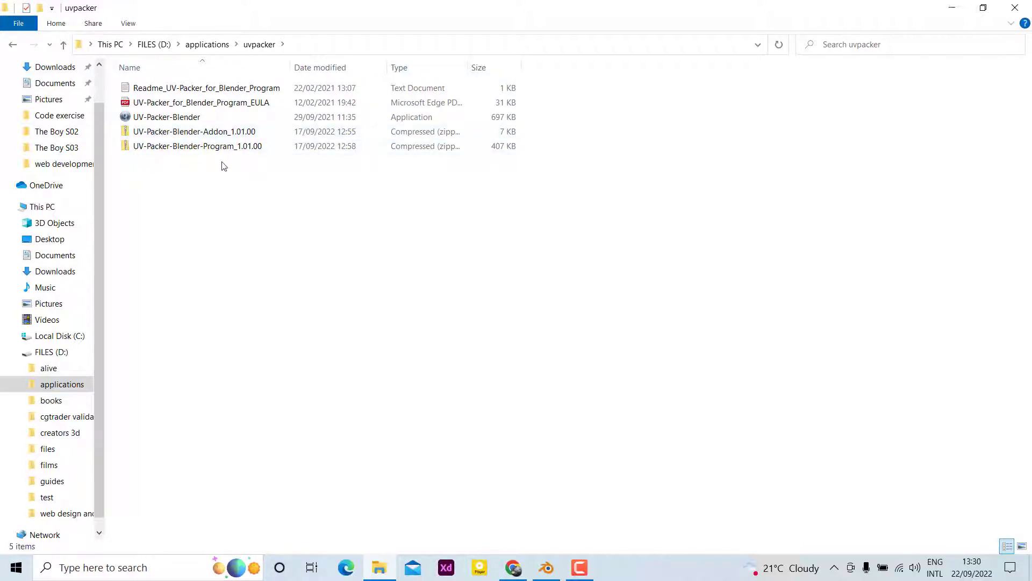
left_click(197, 146)
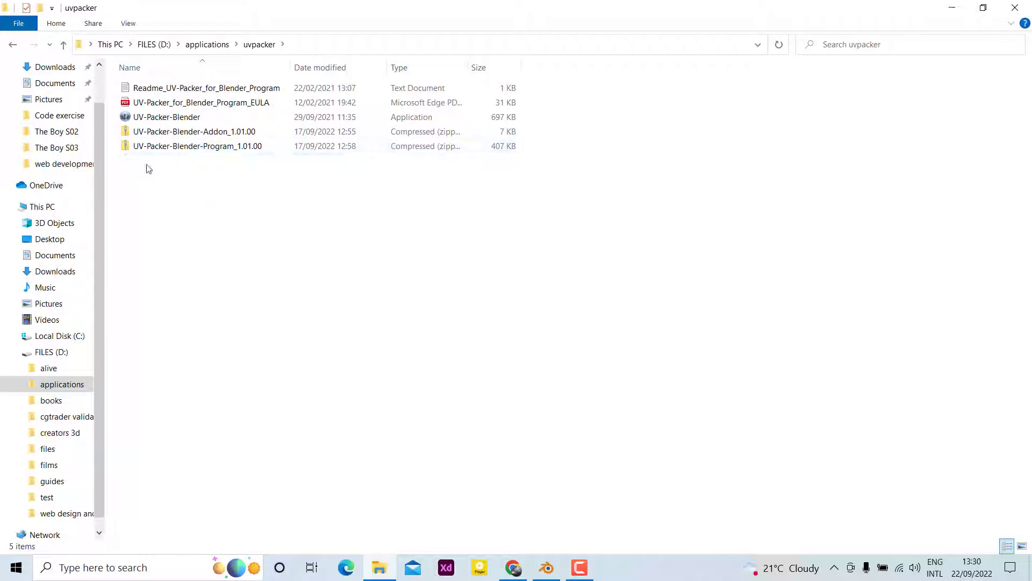
left_click(166, 116)
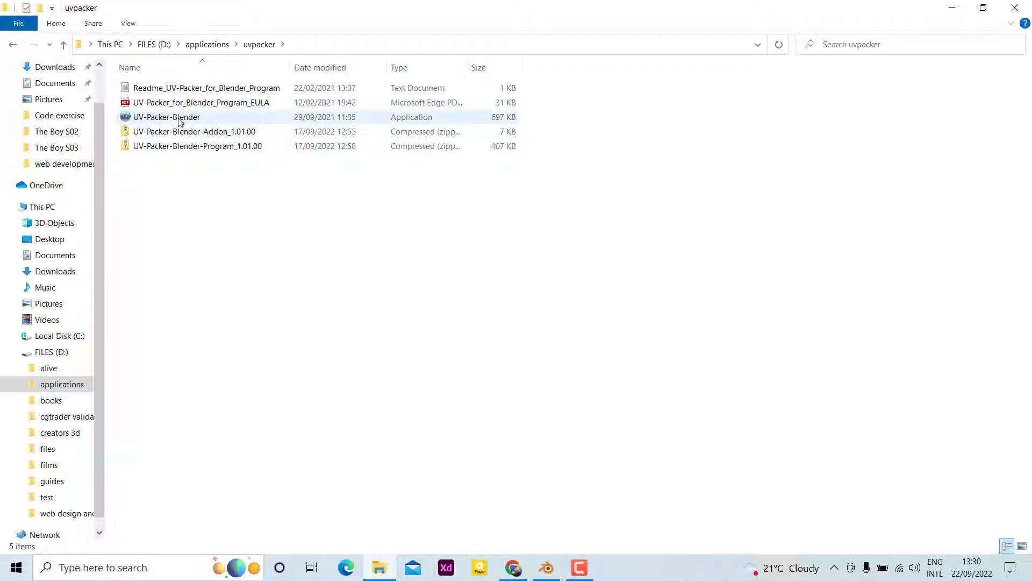
mouse_move(167, 117)
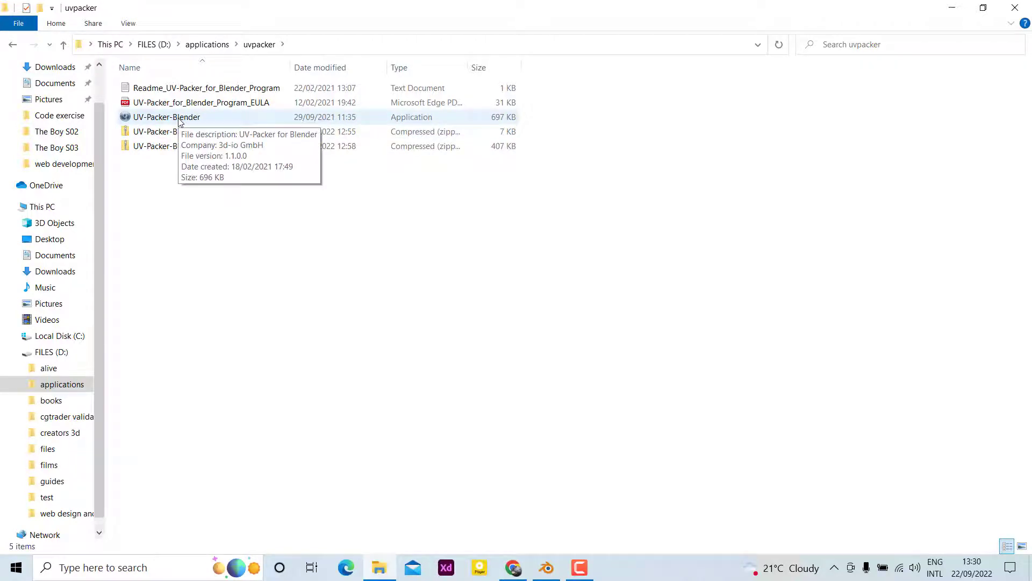
left_click(166, 116)
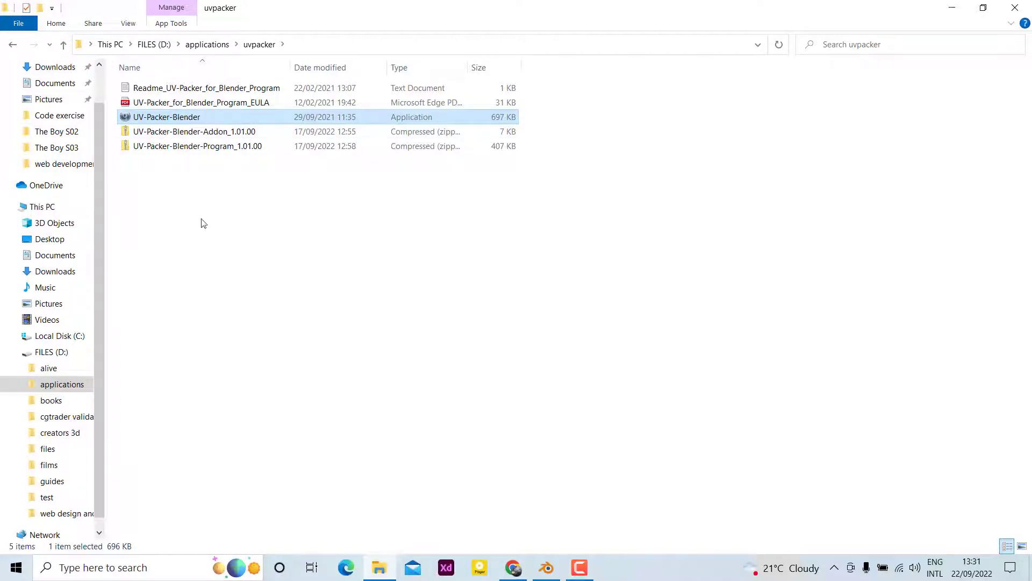
left_click(12, 44)
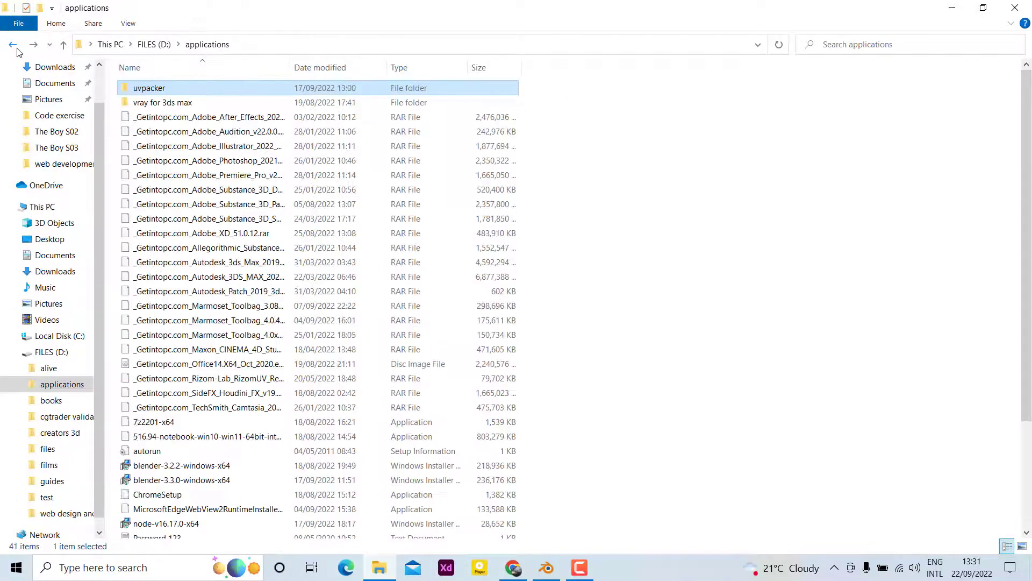
Go back through the history to Blender 3.3's UV-Packer add-on folder.
left_click(12, 45)
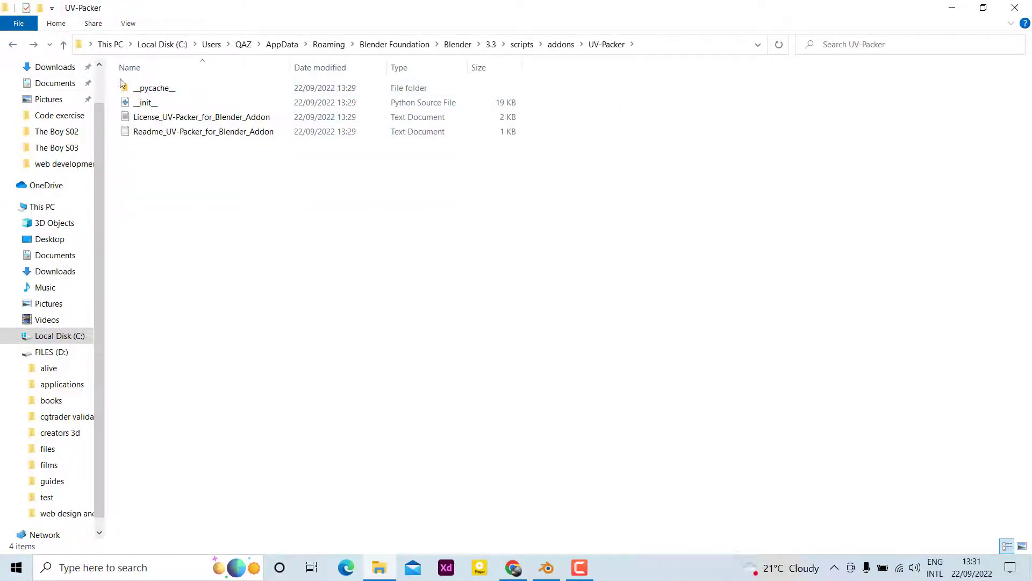
mouse_move(275, 215)
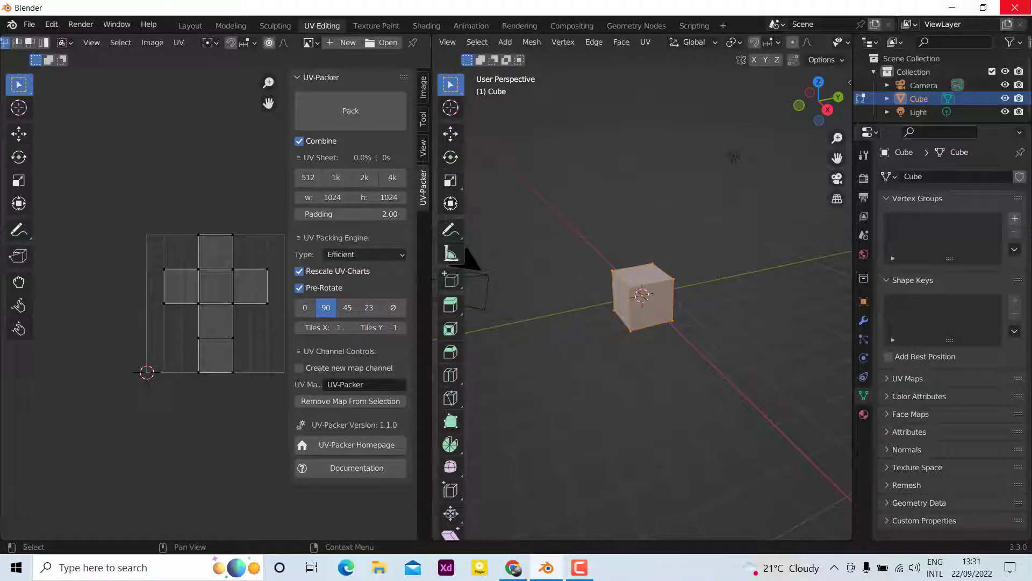
Close Blender and relaunch it from the desktop shortcut.
left_click(513, 567)
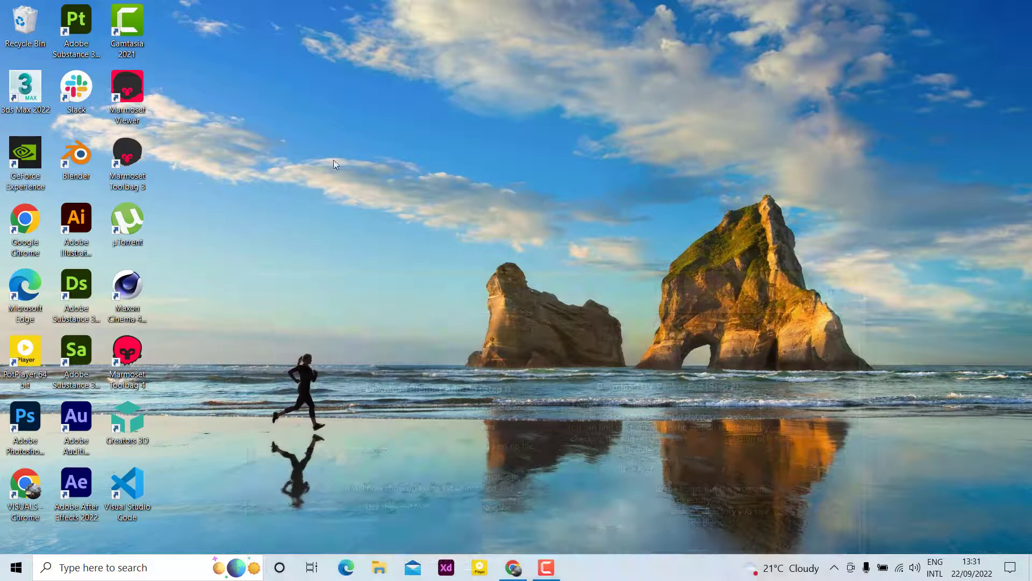
mouse_move(75, 159)
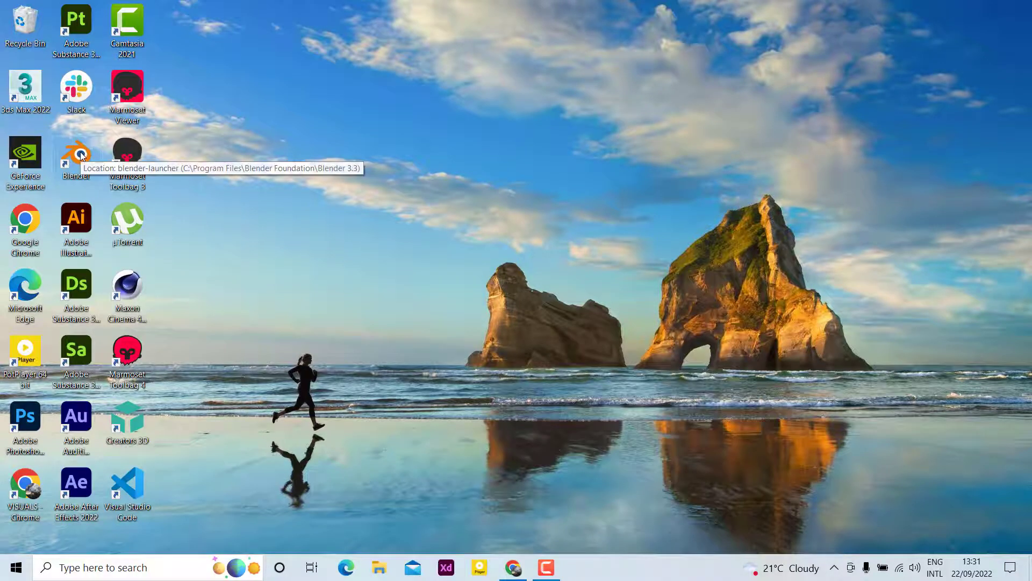
double_click(75, 153)
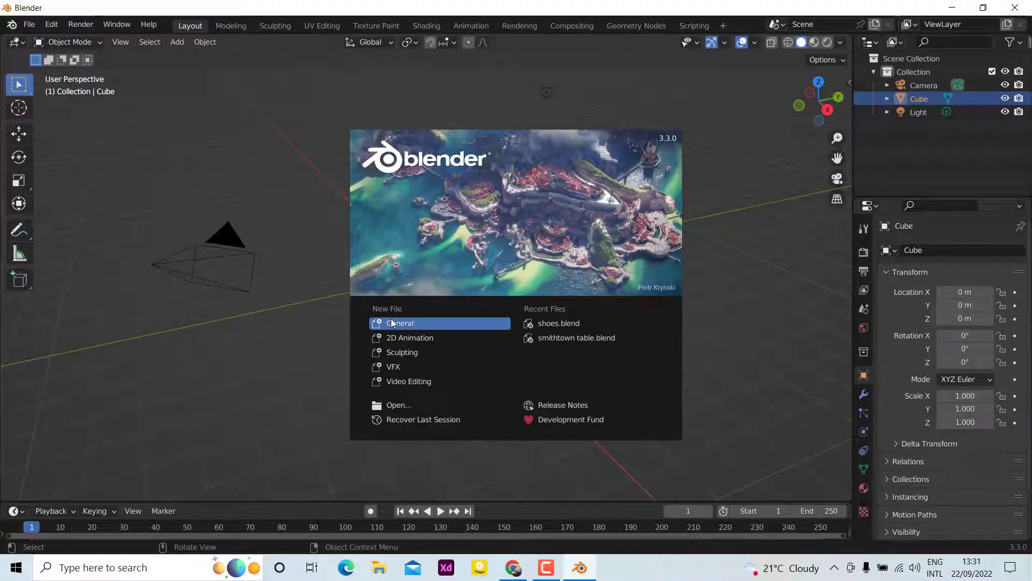
Dismiss the splash screen and pack the cube's UVs, filling 37.35% of the sheet.
left_click(321, 26)
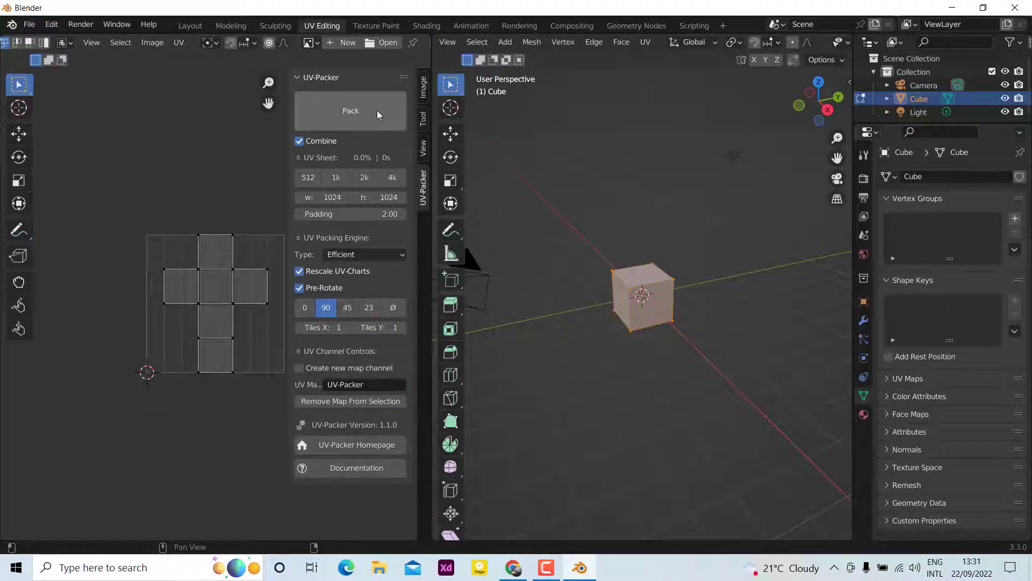
left_click(350, 110)
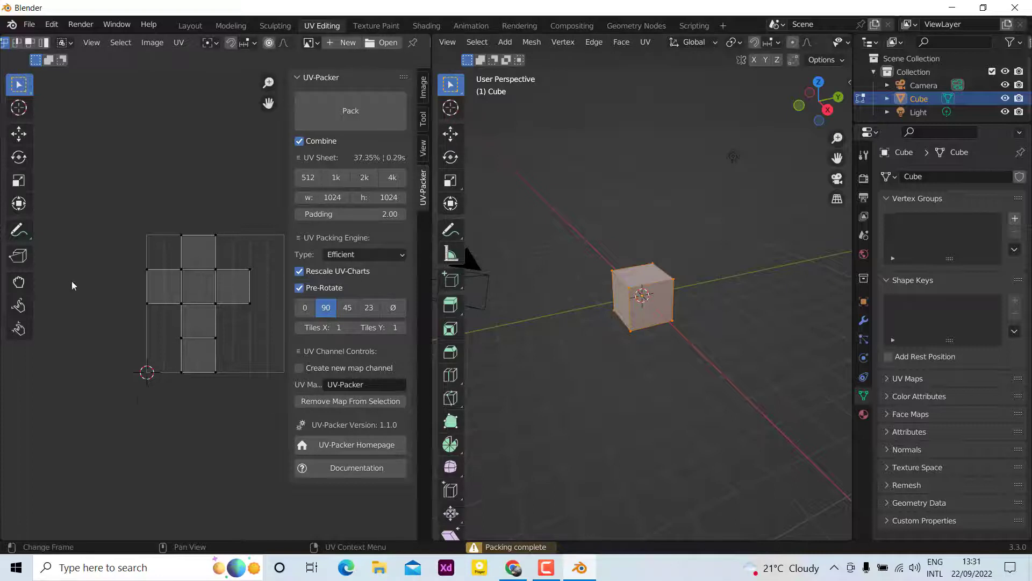
mouse_move(108, 341)
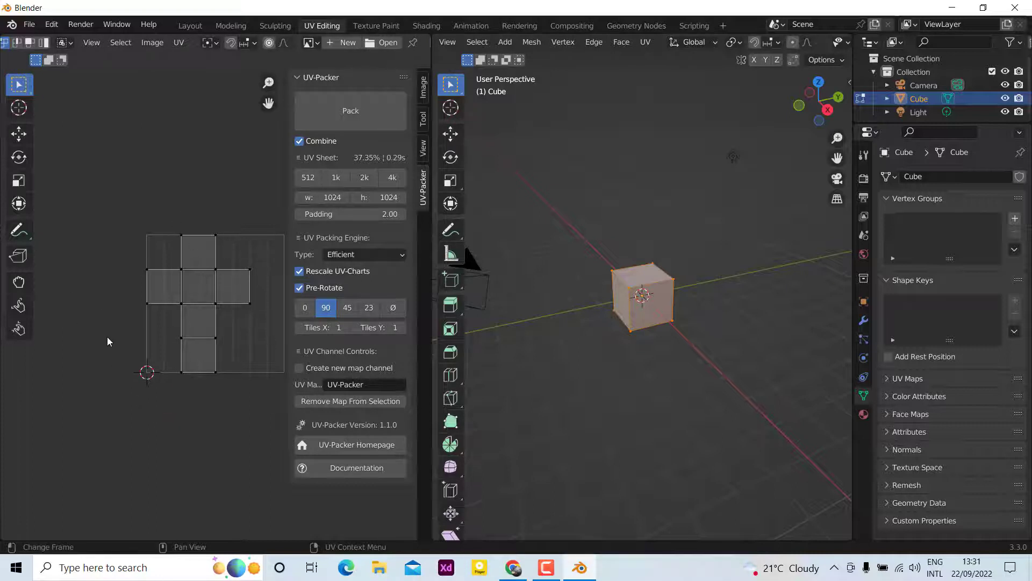